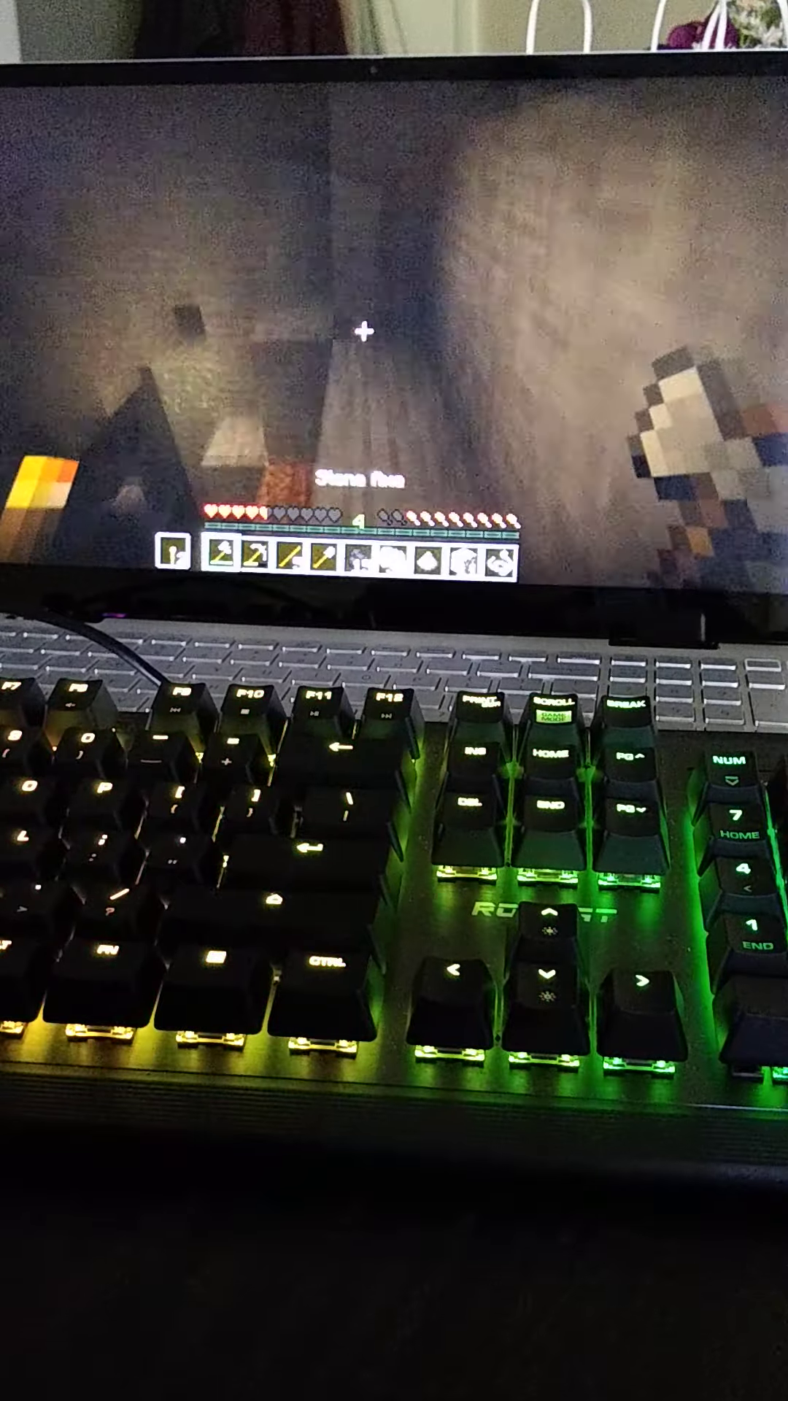
key("e")
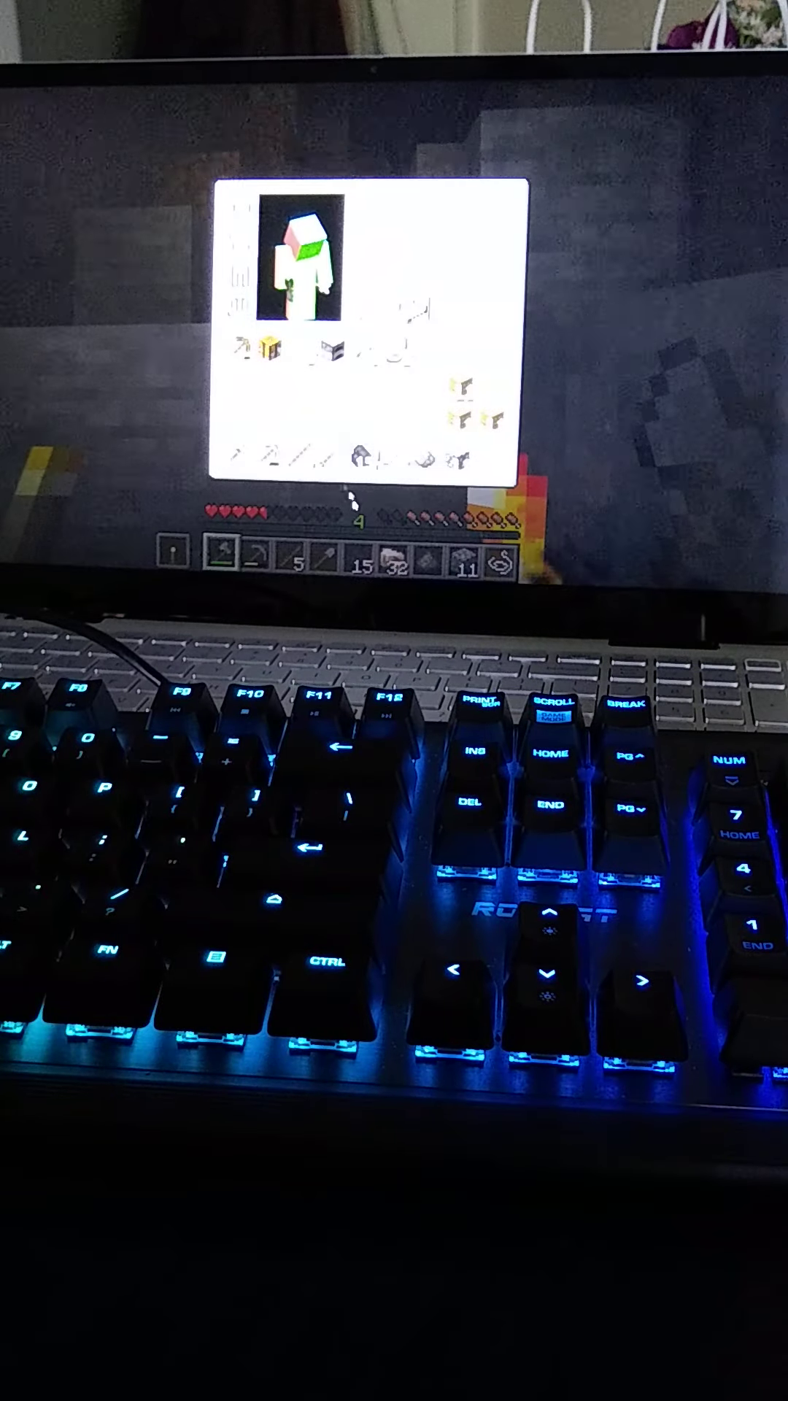